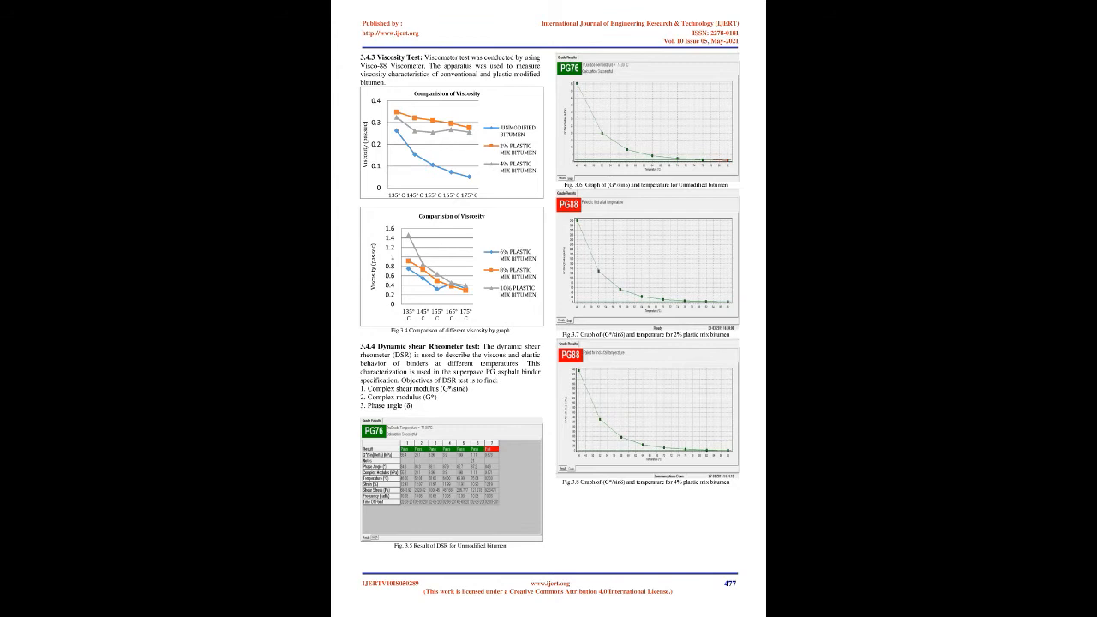
scroll("down", 3)
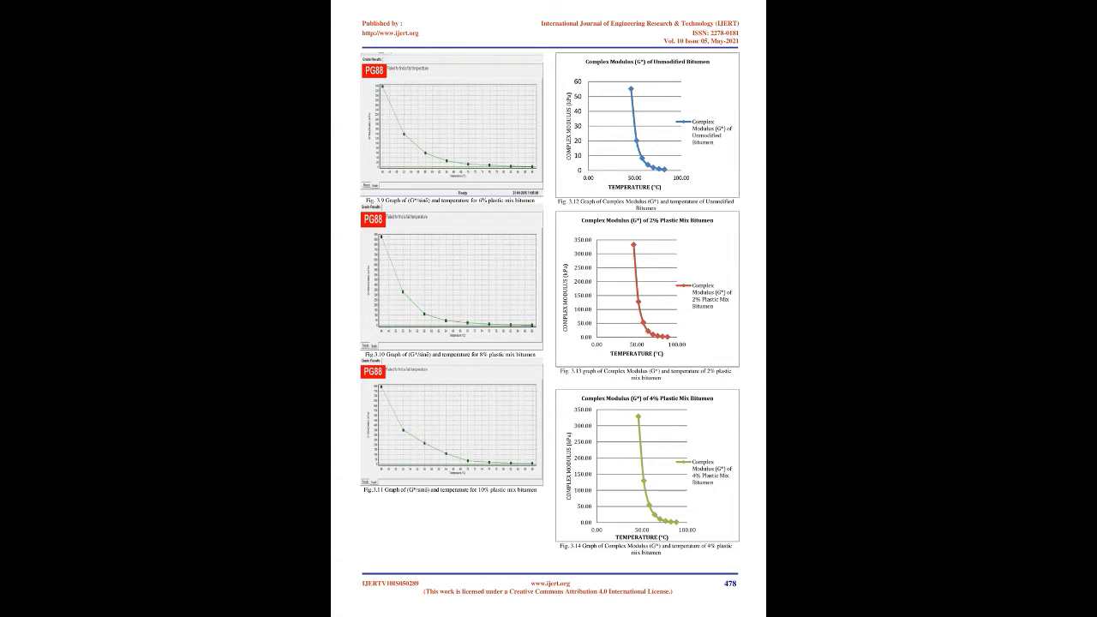